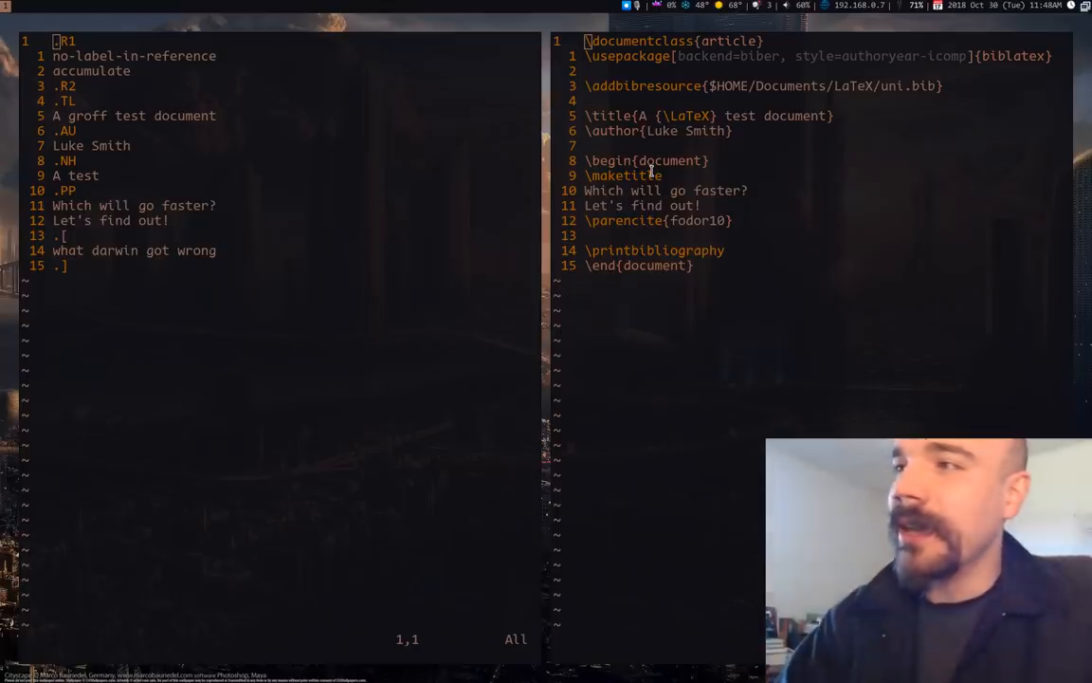
Run the timed refer–groff build of test_groff.ms into test_groff.pdf, finishing in about 0.15 seconds
{"action": "left_click", "coordinate": [250, 141]}
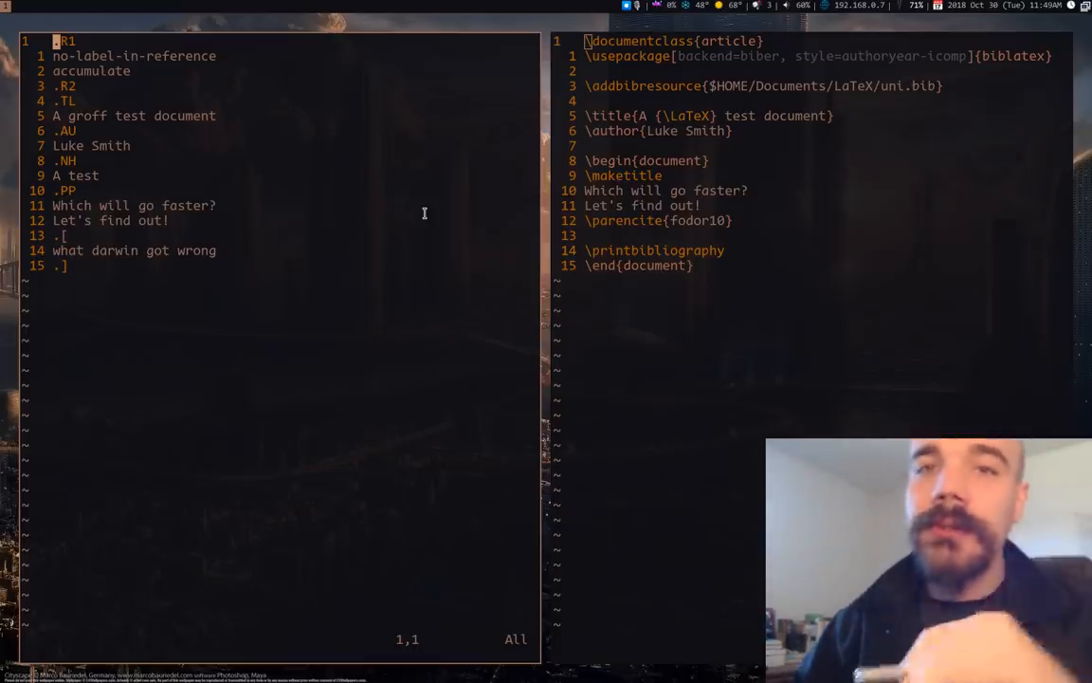
{"action": "mouse_move", "coordinate": [126, 180]}
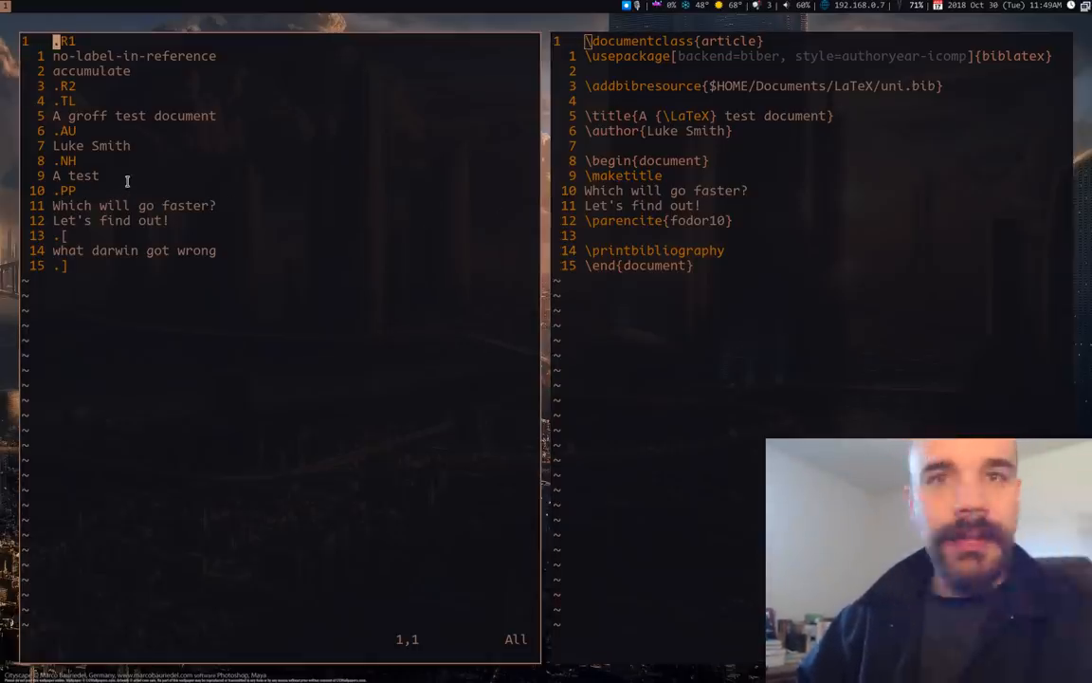
{"action": "mouse_move", "coordinate": [273, 205]}
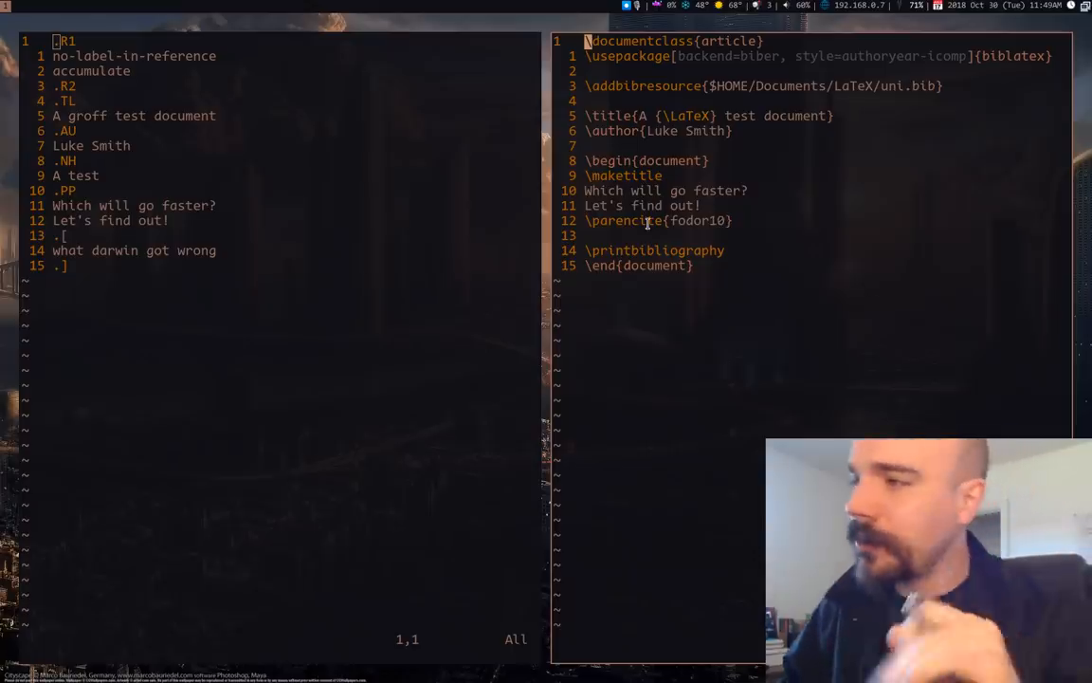
{"action": "mouse_move", "coordinate": [644, 223]}
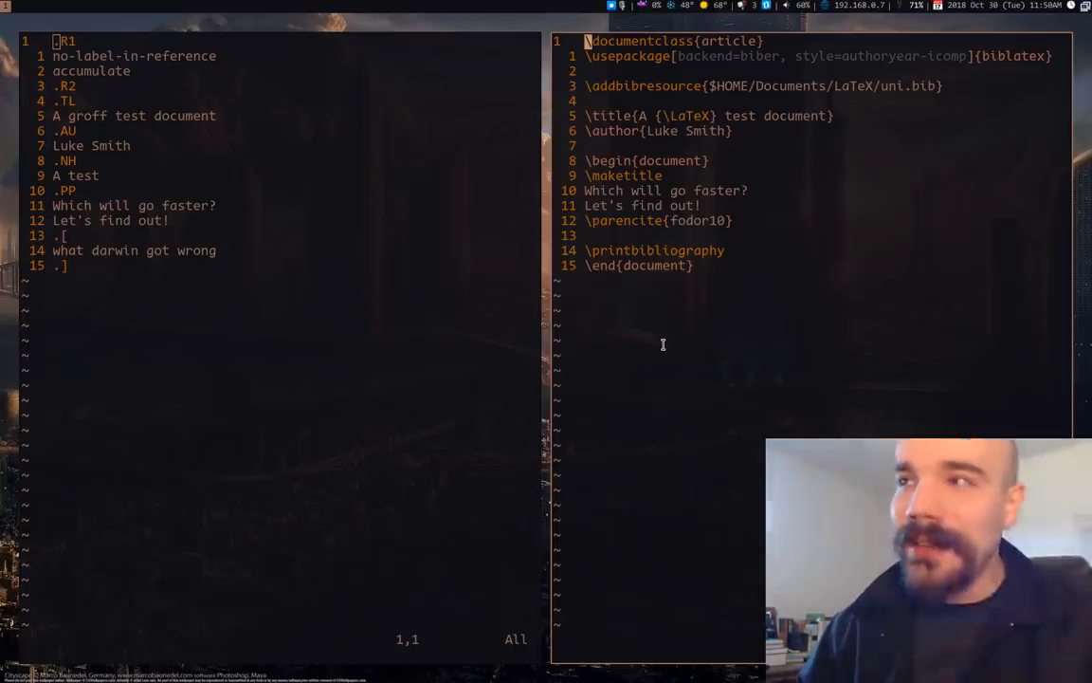
{"action": "mouse_move", "coordinate": [638, 333]}
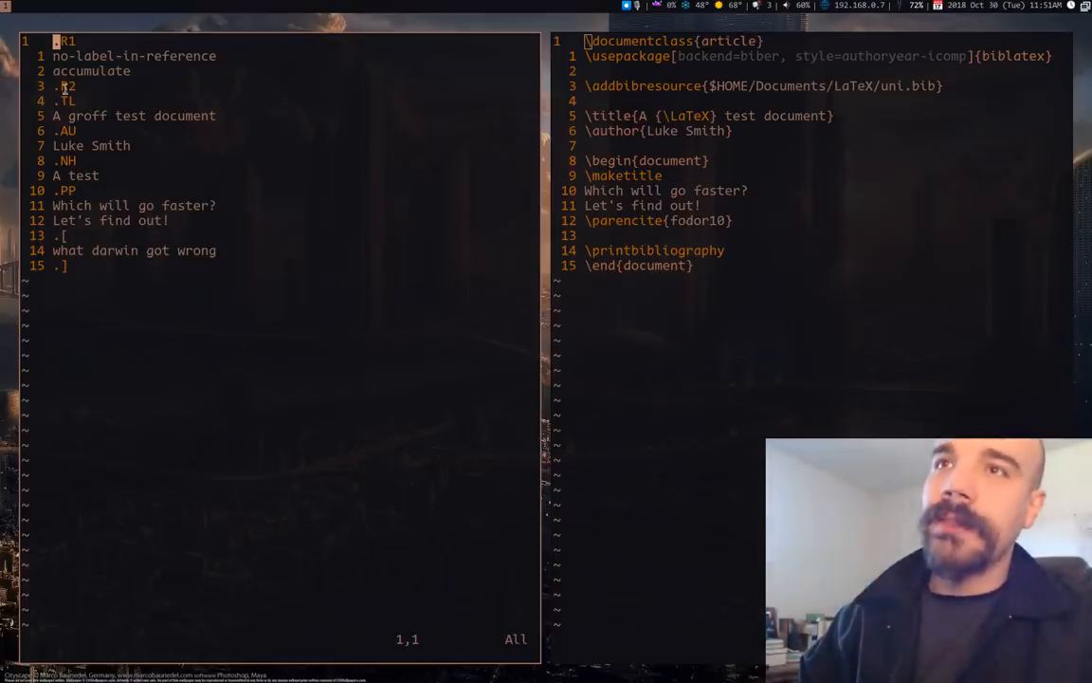
{"action": "mouse_move", "coordinate": [333, 364]}
{"action": "type", "text": "time (refer -SPe -p$REFBIB test_groff.ms | groff -ms -T pdf > test_groff.pdf)"}
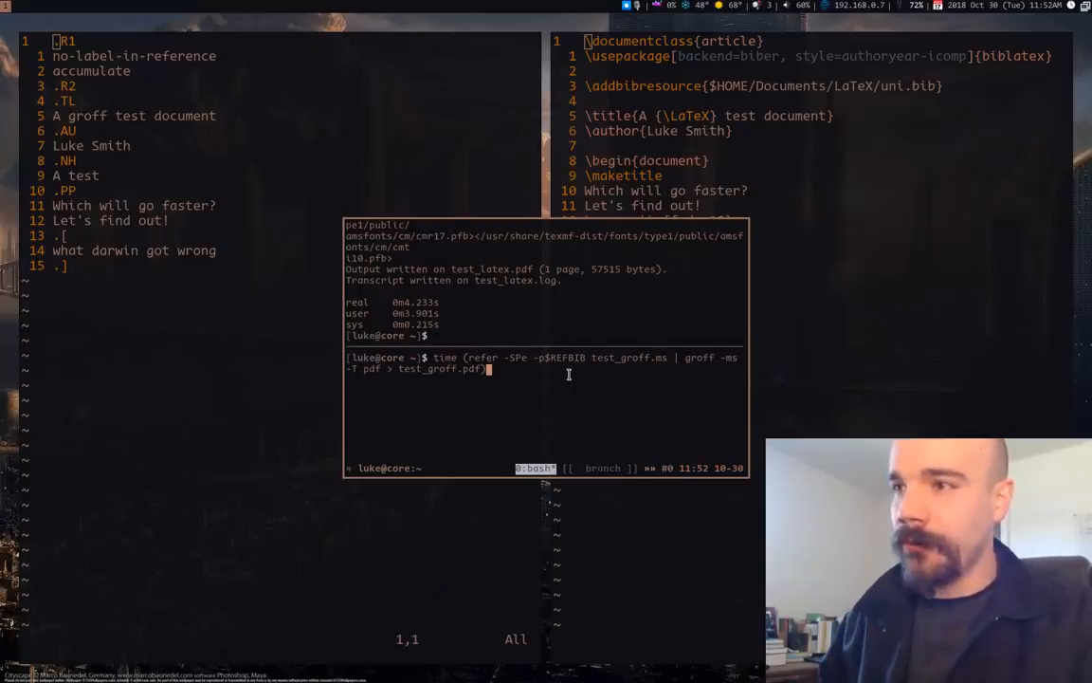
{"action": "key", "text": "Return"}
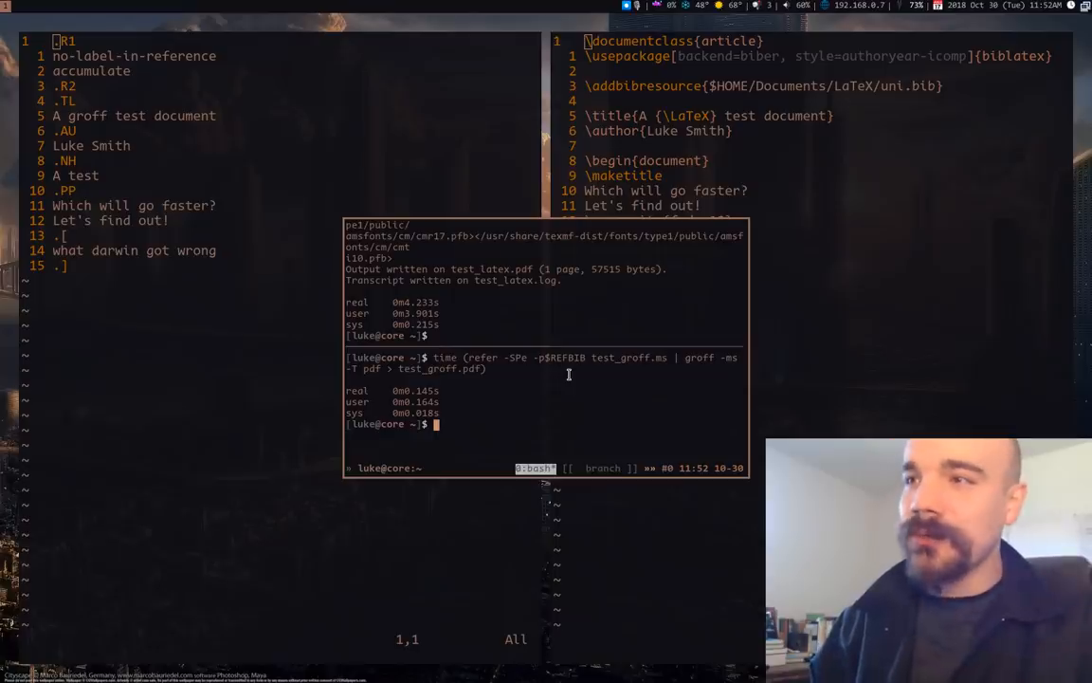
{"action": "mouse_move", "coordinate": [567, 379]}
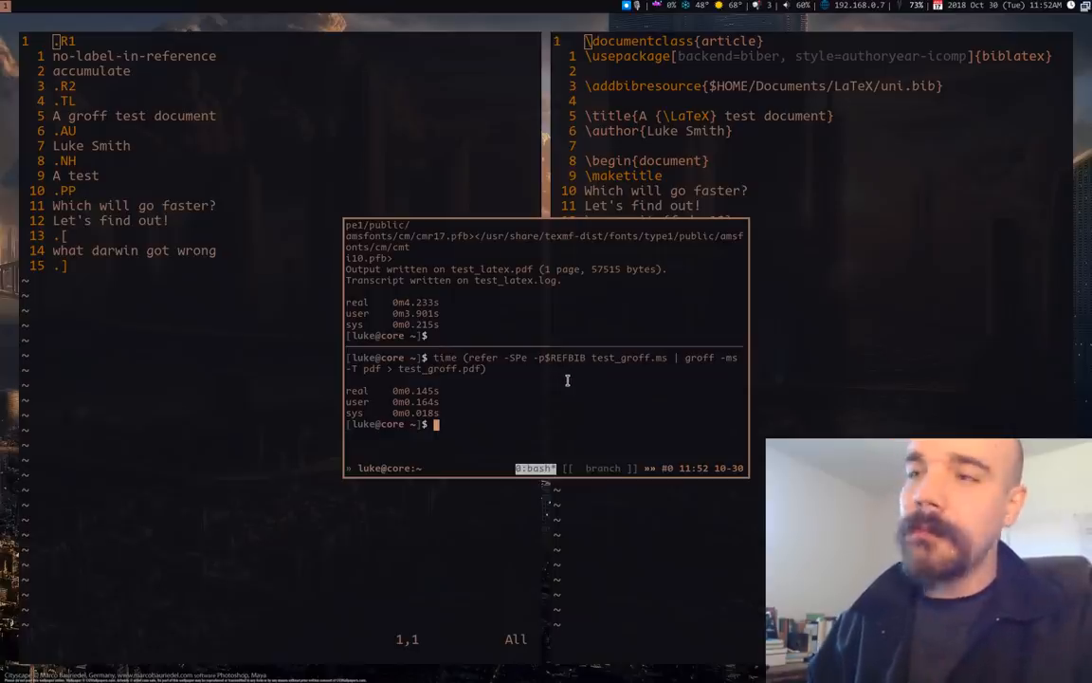